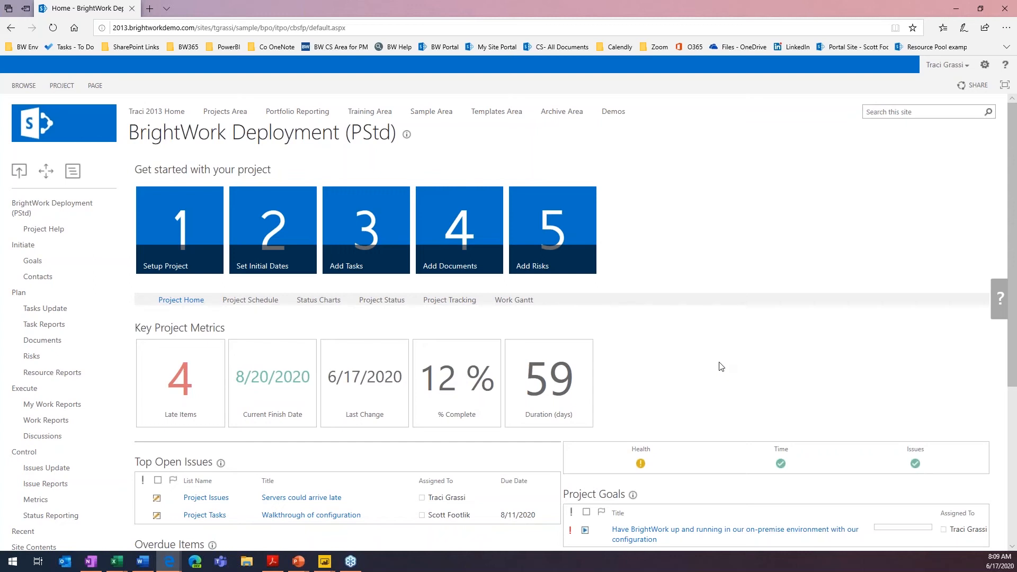
pyautogui.moveTo(586, 280)
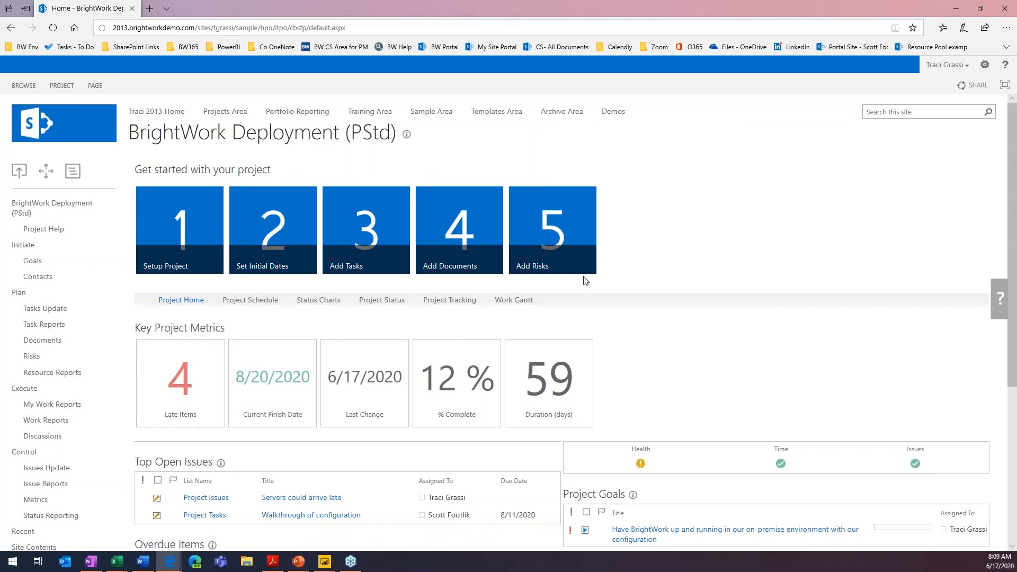
pyautogui.moveTo(552, 230)
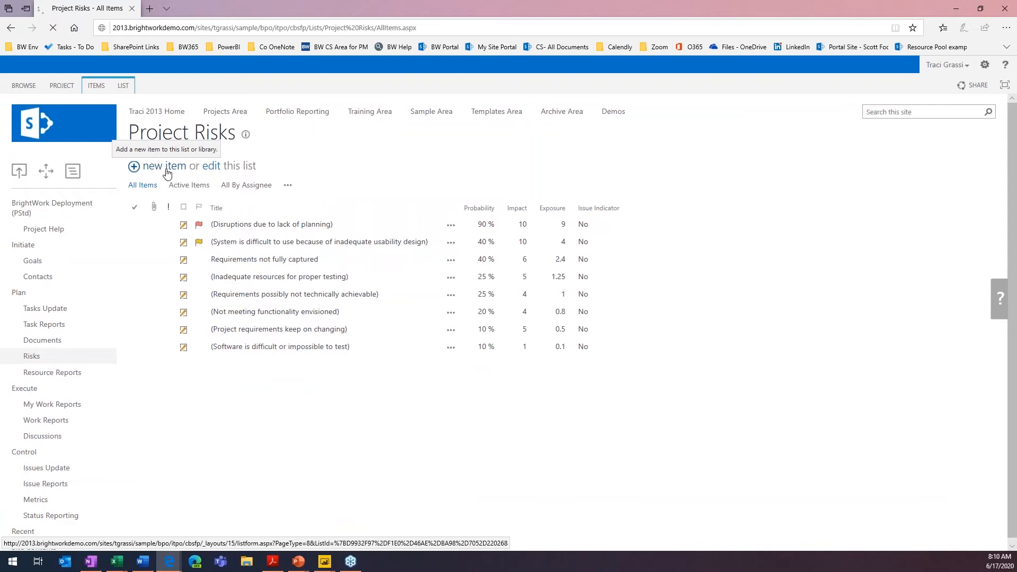
# Step: Create a new Project Risks item titled 'Demo Risk', status (1) Identify, risk type People
pyautogui.click(159, 166)
pyautogui.write('Demo')
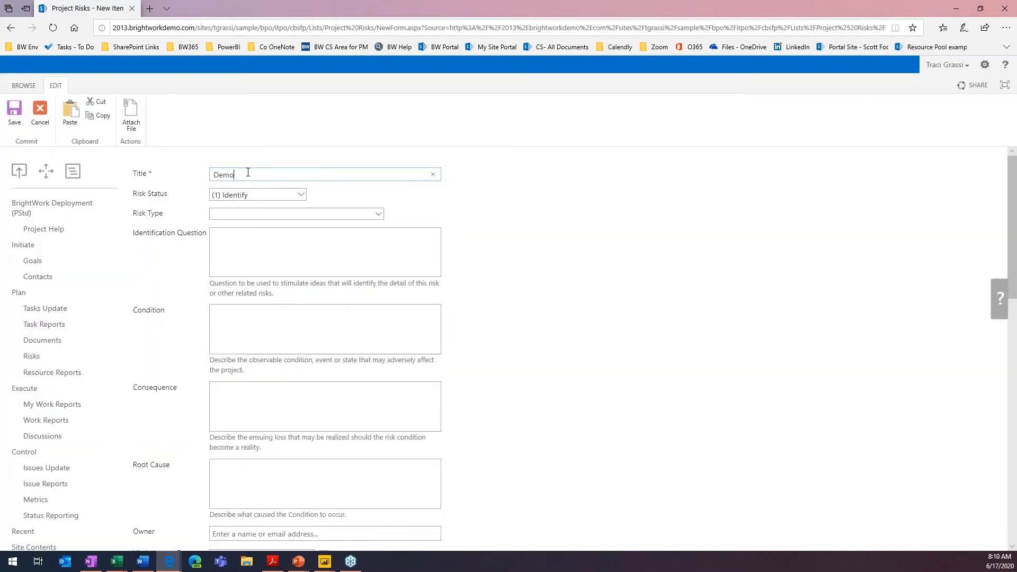
pyautogui.write('Risk')
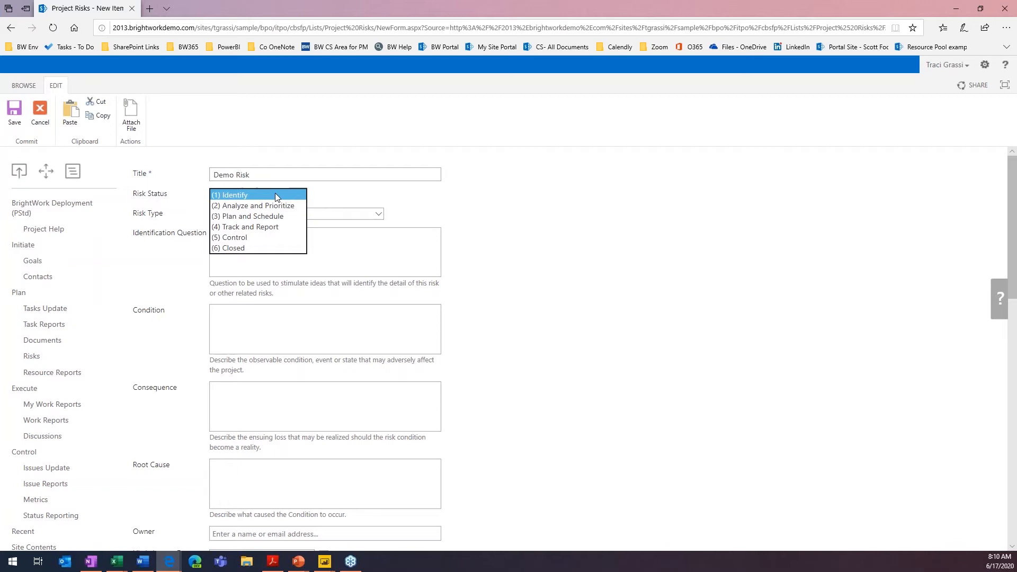
pyautogui.moveTo(251, 197)
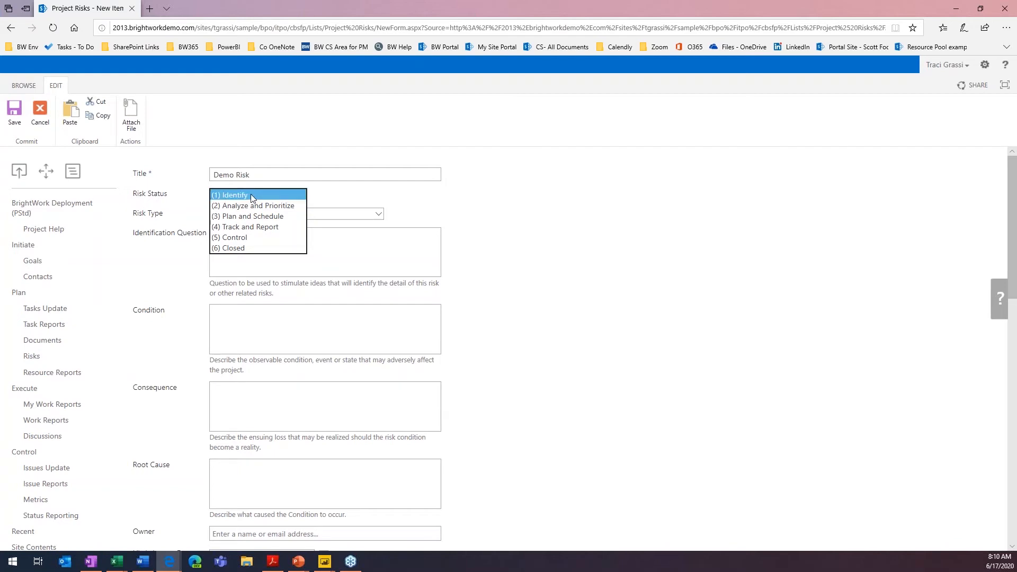
pyautogui.click(232, 195)
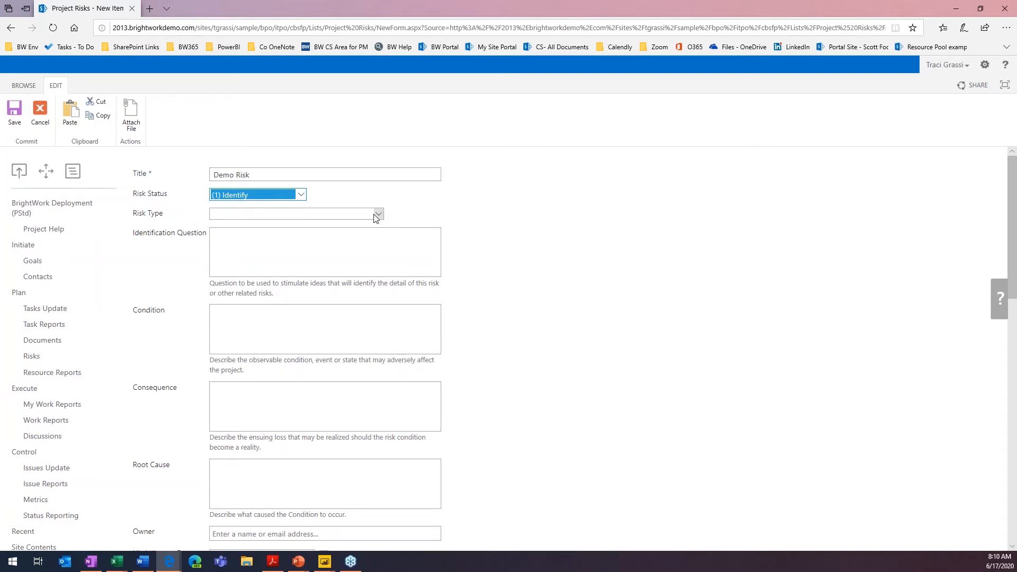
pyautogui.click(378, 214)
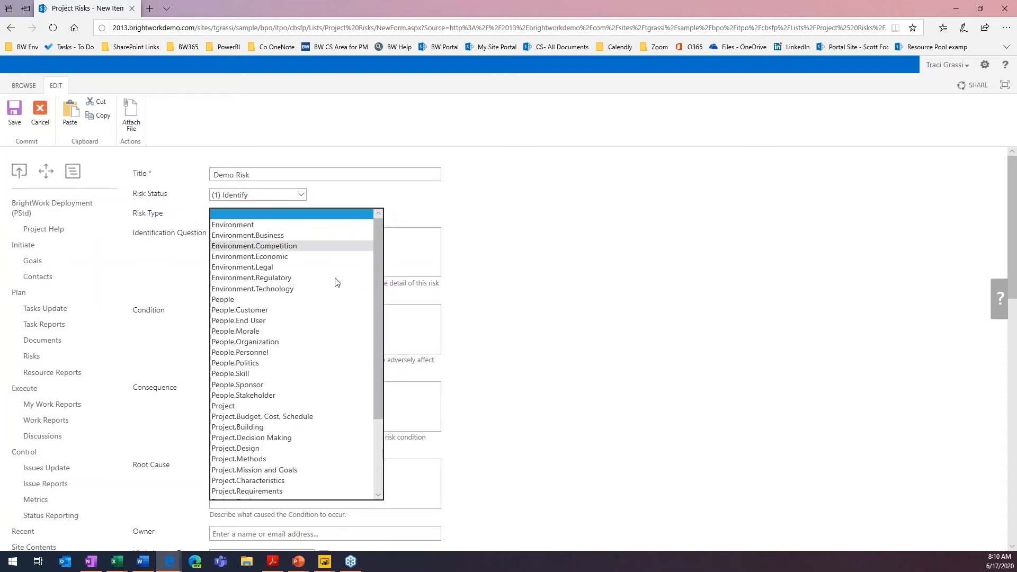
pyautogui.moveTo(313, 337)
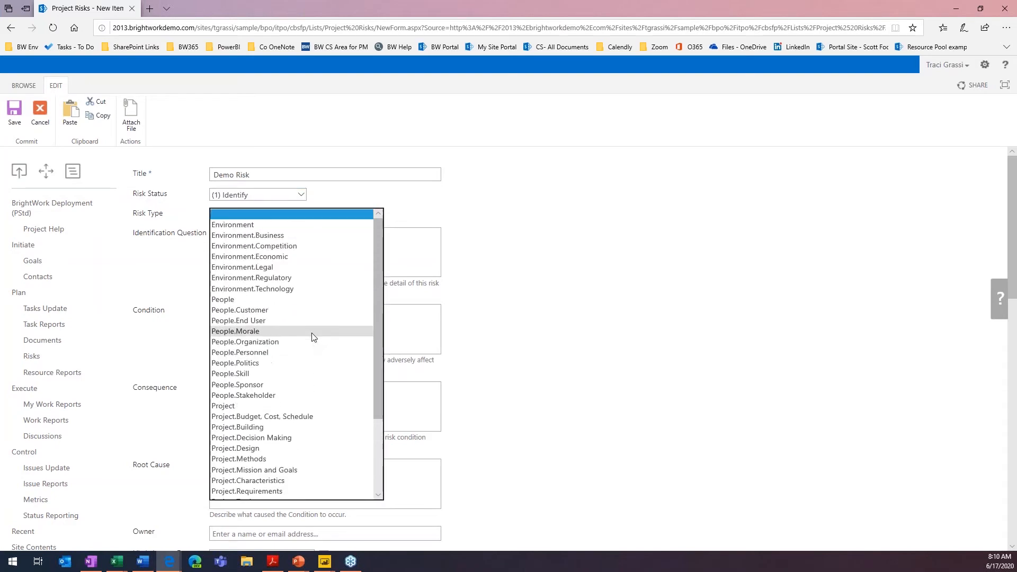
pyautogui.moveTo(254, 299)
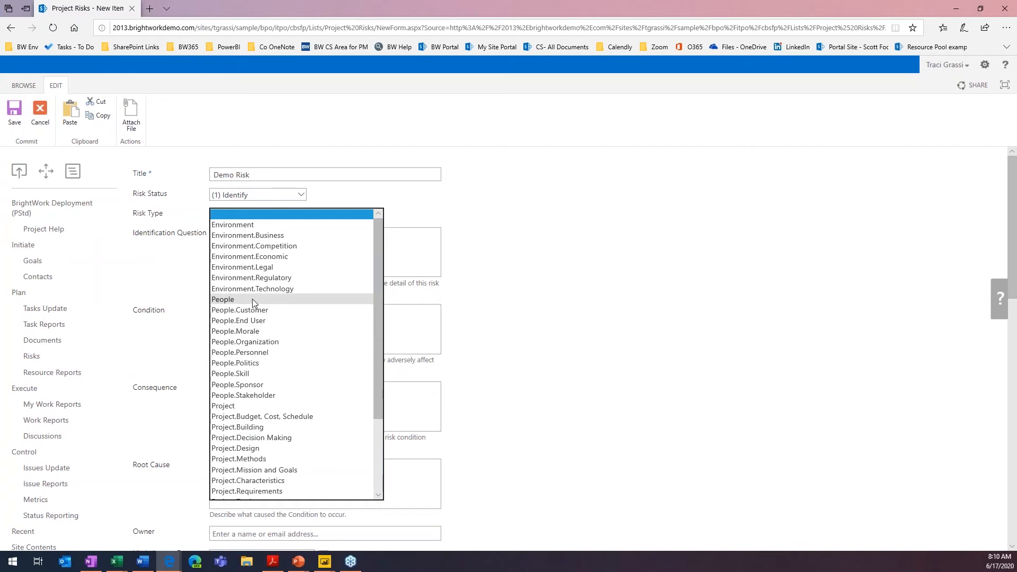
pyautogui.click(223, 299)
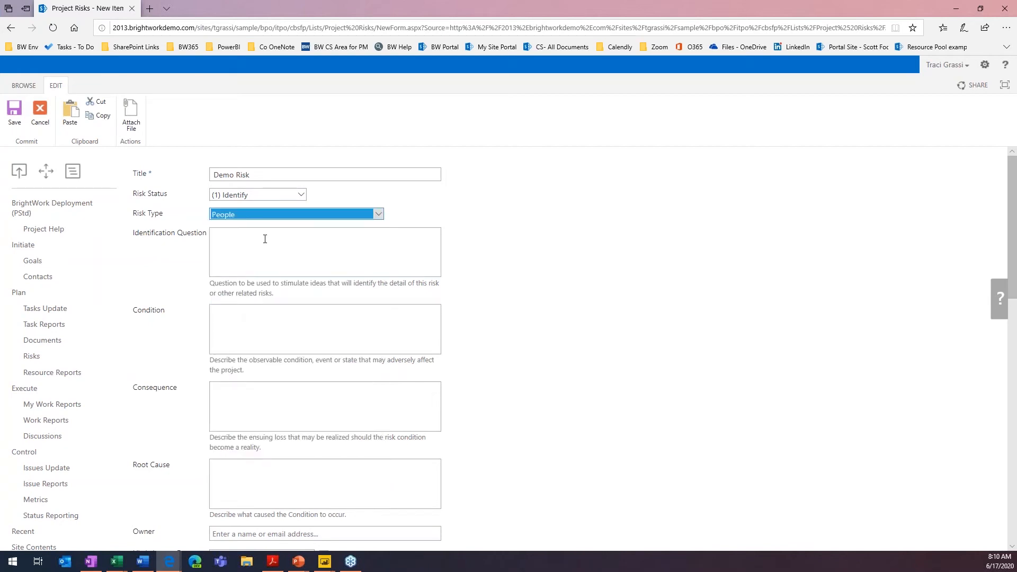
# Step: Enter 'Resource availability on the project' as the identification question, leaving Condition and Consequence empty
pyautogui.click(325, 252)
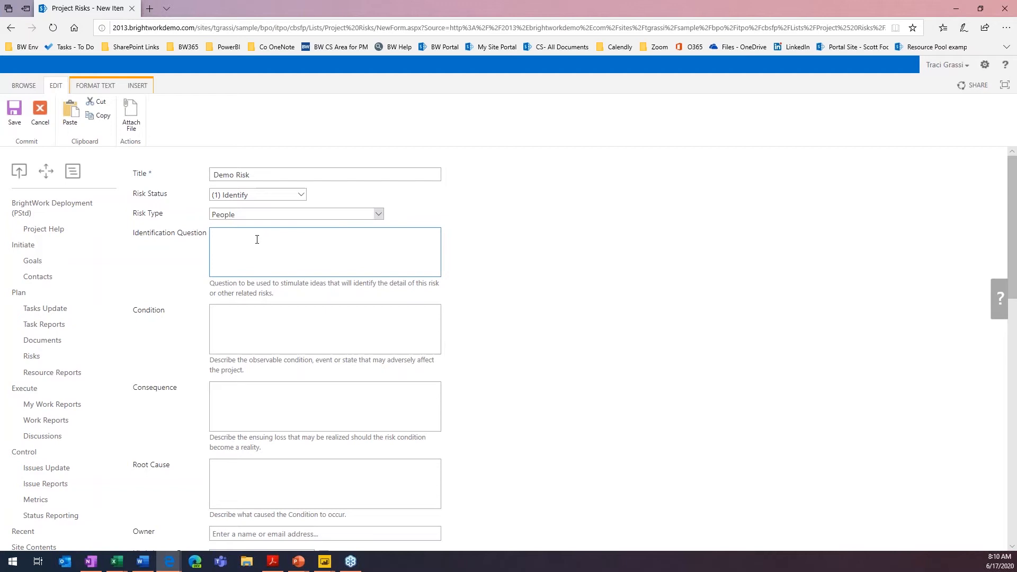
pyautogui.write('Resource availabiity')
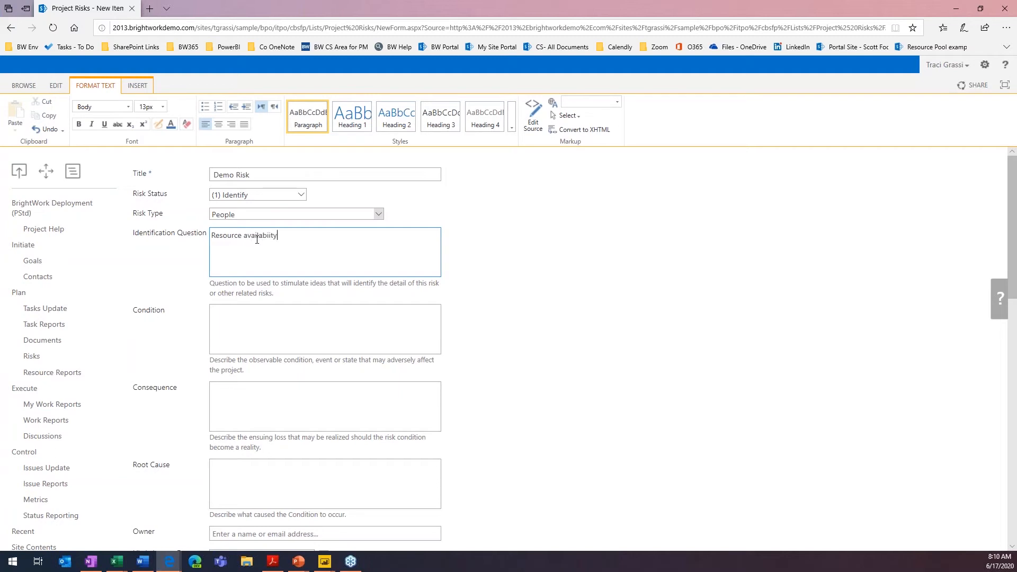
pyautogui.write('on')
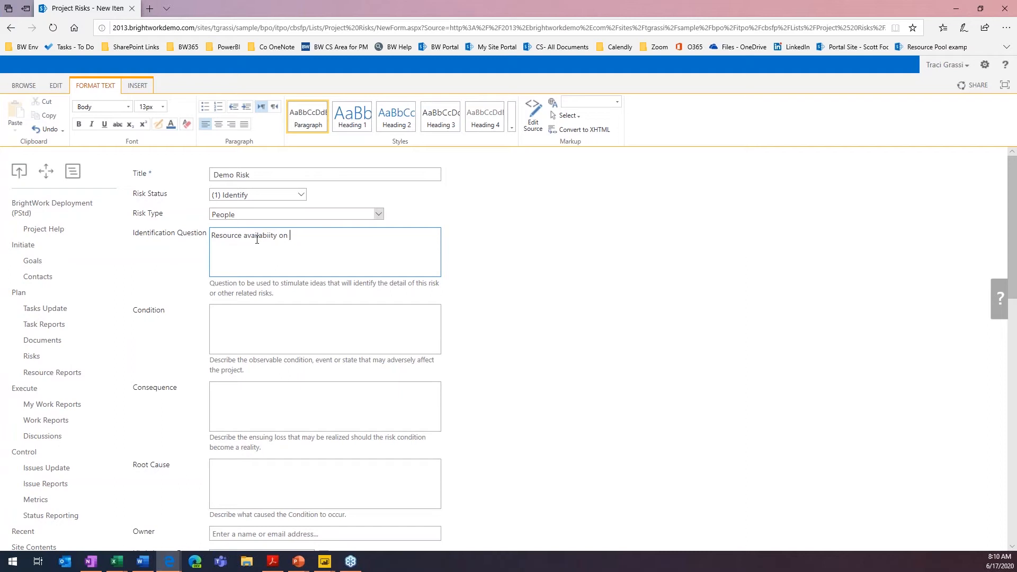
pyautogui.write('the')
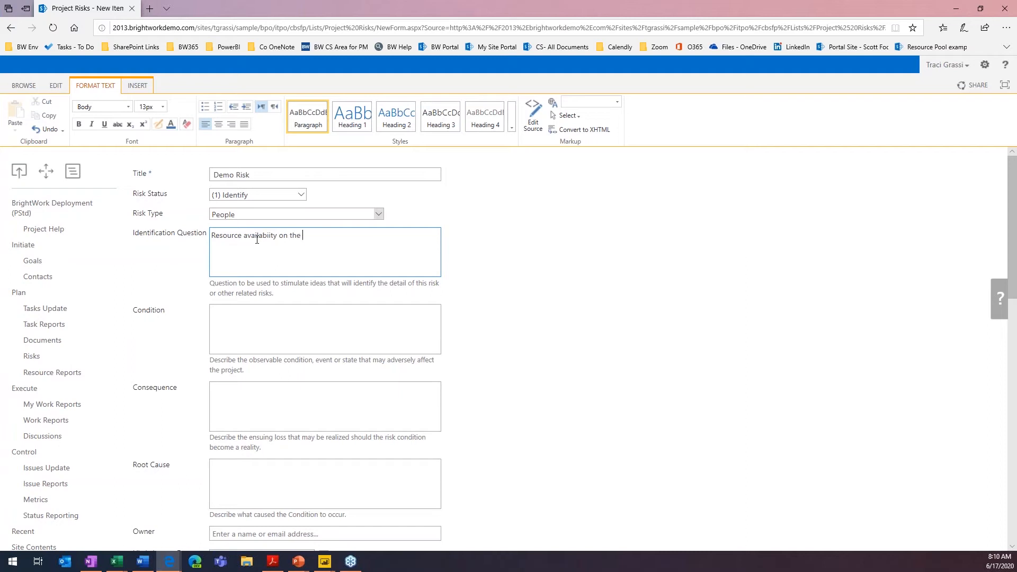
pyautogui.write('project')
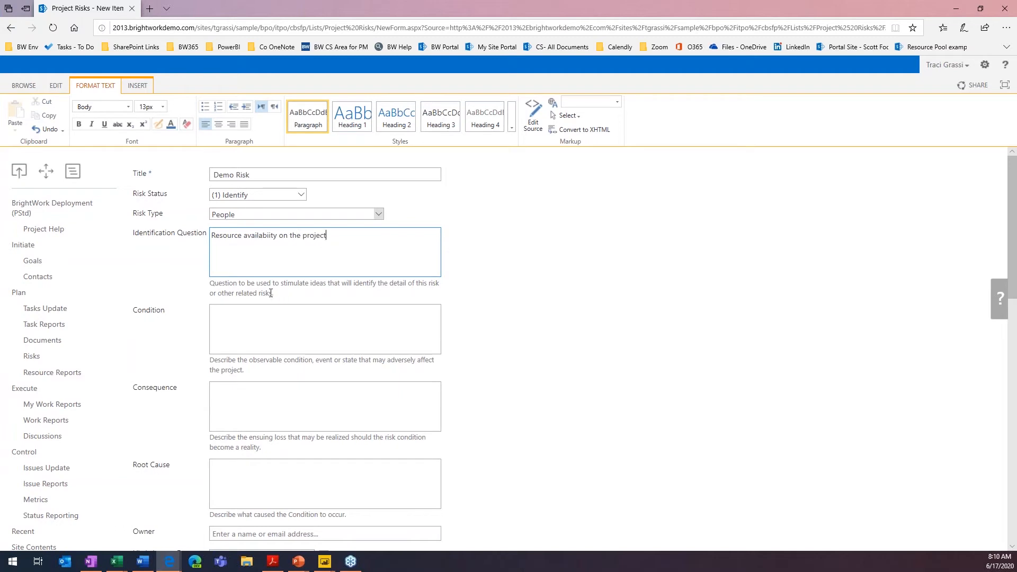
pyautogui.moveTo(210, 283); pyautogui.dragTo(274, 292)
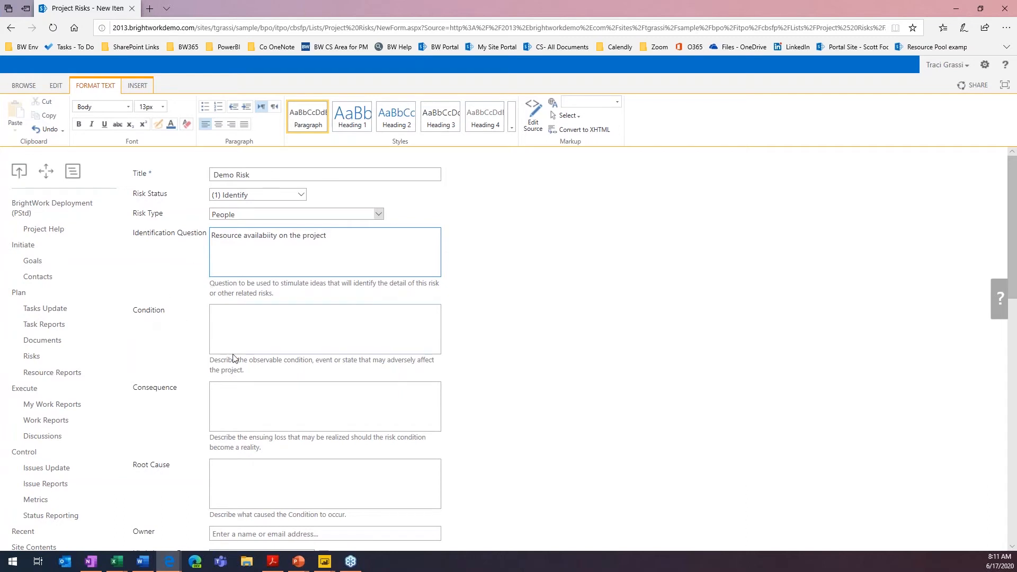
pyautogui.click(327, 235)
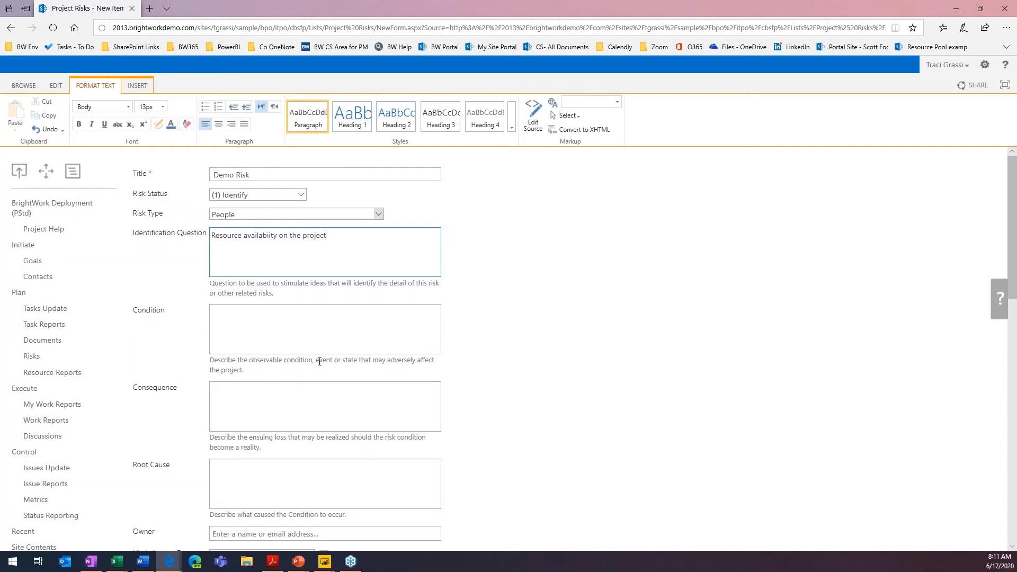
pyautogui.click(292, 327)
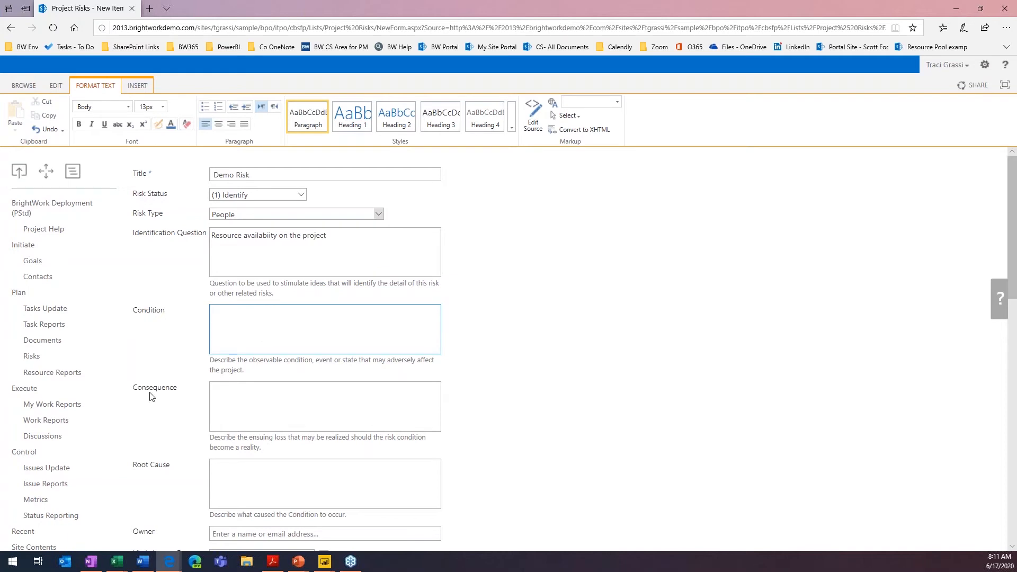
pyautogui.click(325, 405)
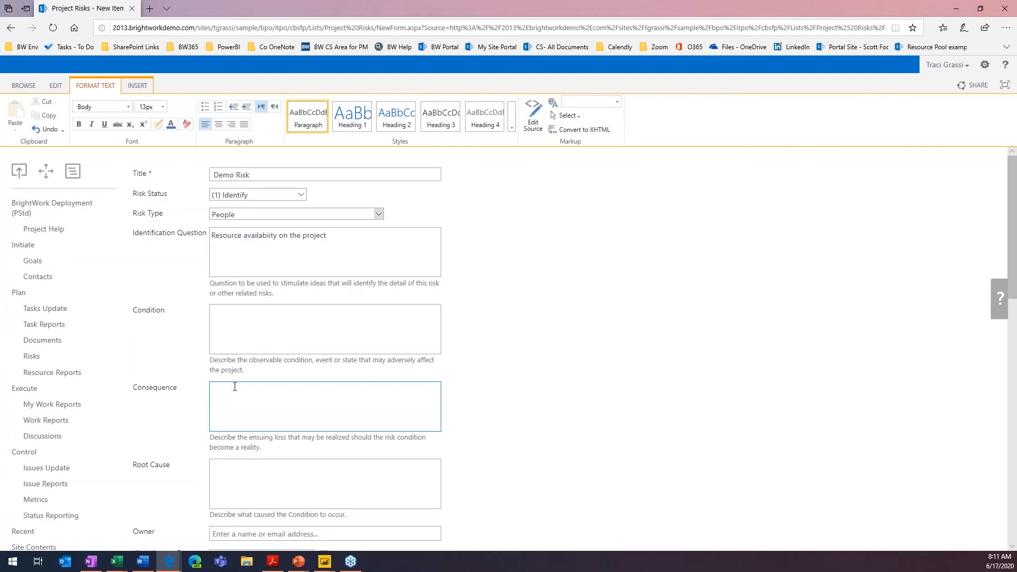
# Step: Move down past the Root Cause and Owner fields without filling them in
pyautogui.scroll(-3)
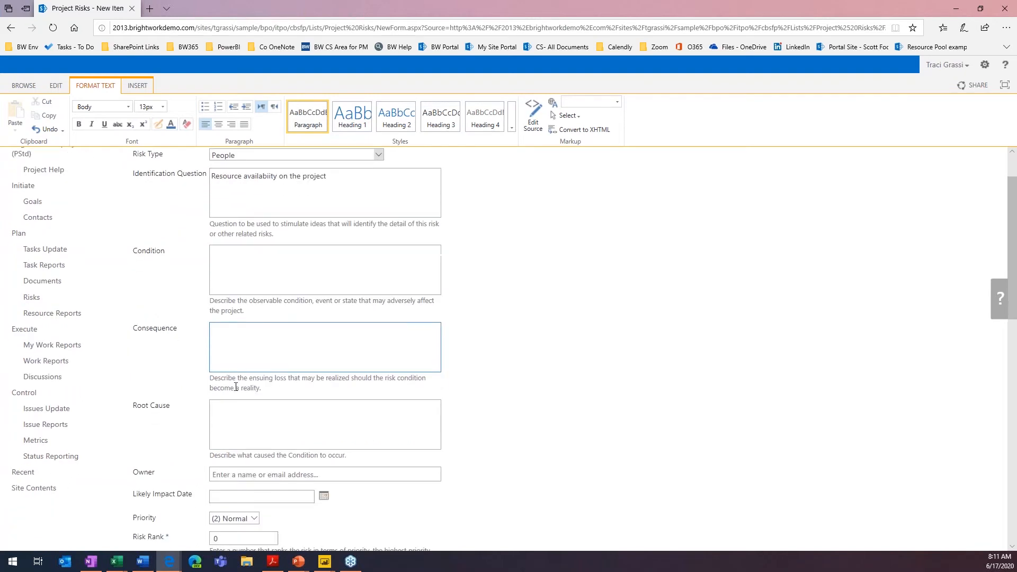
pyautogui.scroll(-3)
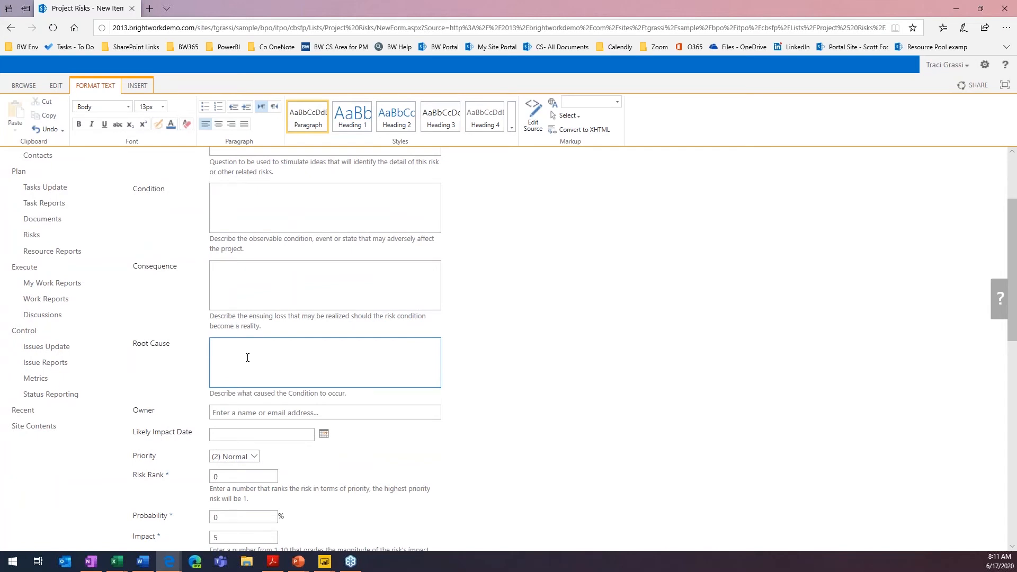
pyautogui.click(324, 362)
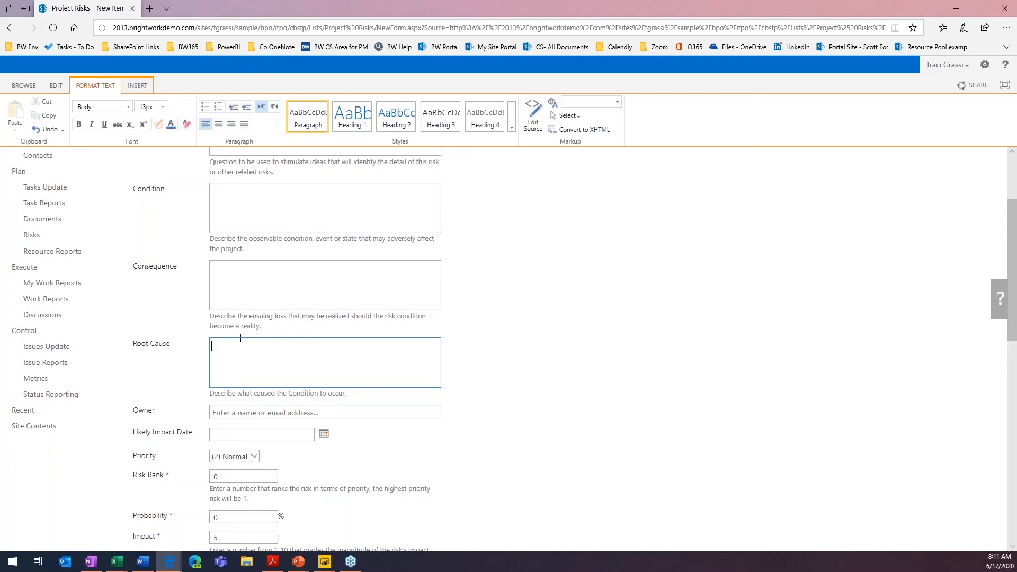
pyautogui.click(324, 412)
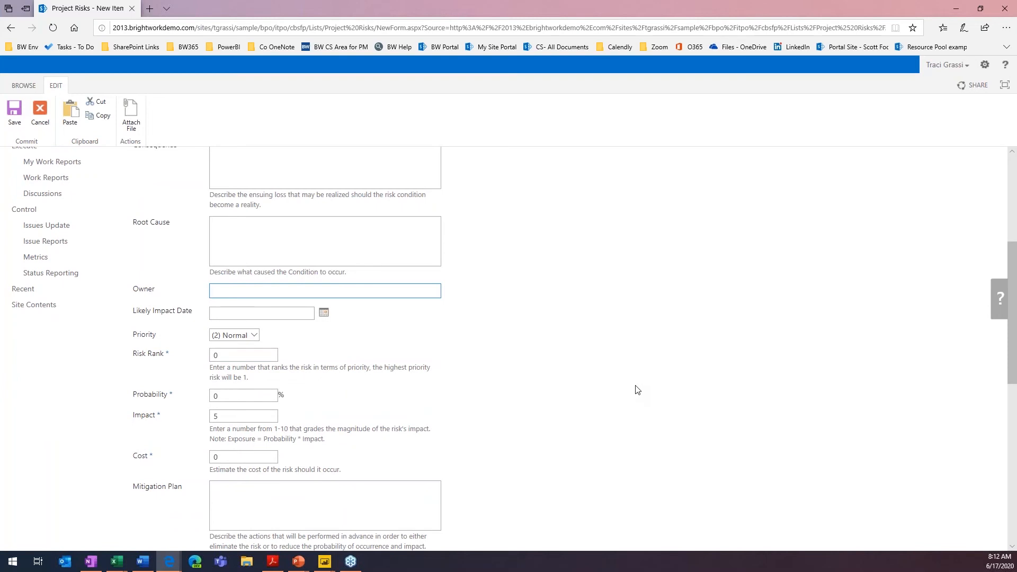
pyautogui.click(324, 290)
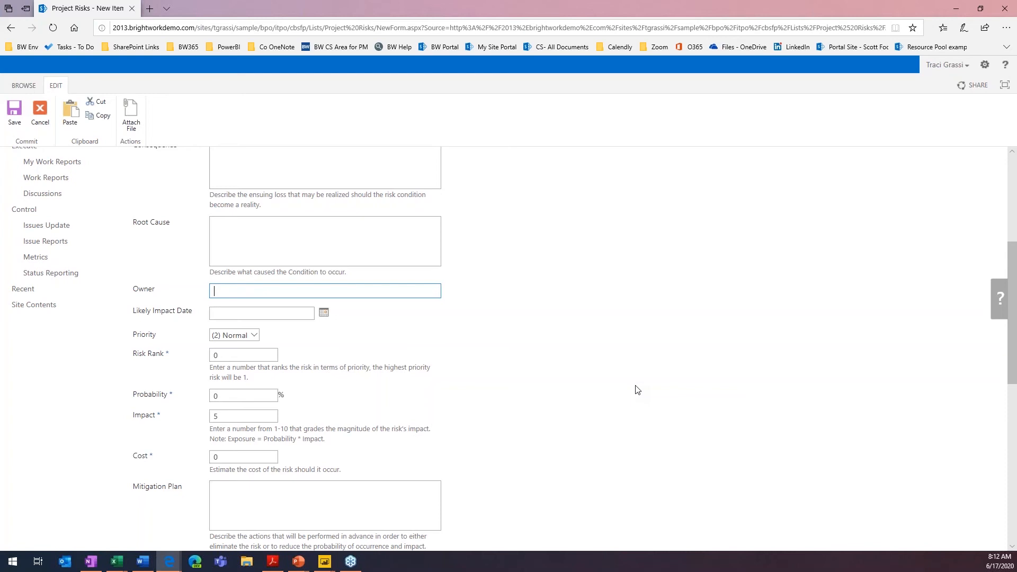
pyautogui.moveTo(331, 325)
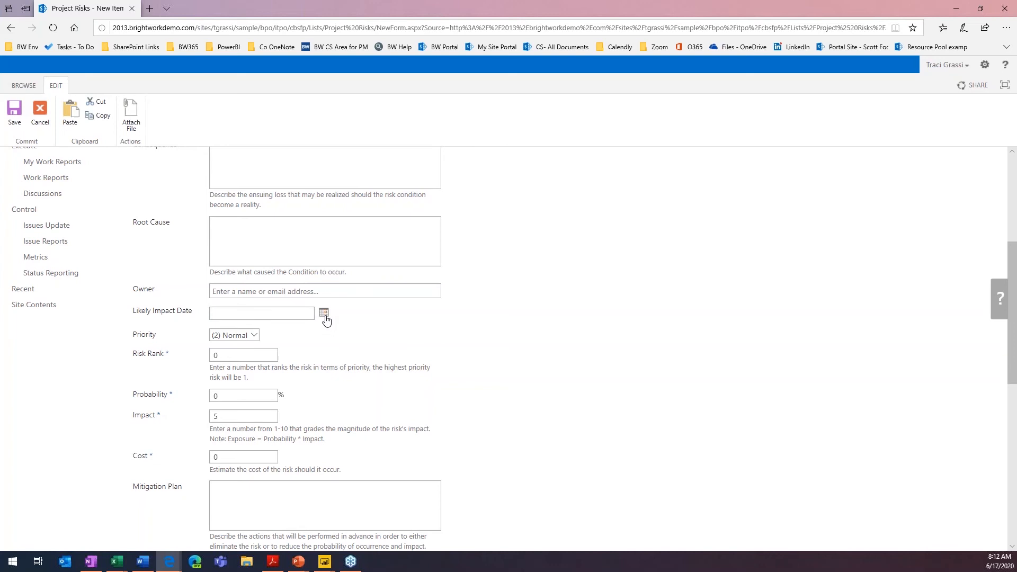
# Step: Set the likely impact date to 7/6/2020 and priority to (2) Normal
pyautogui.click(324, 314)
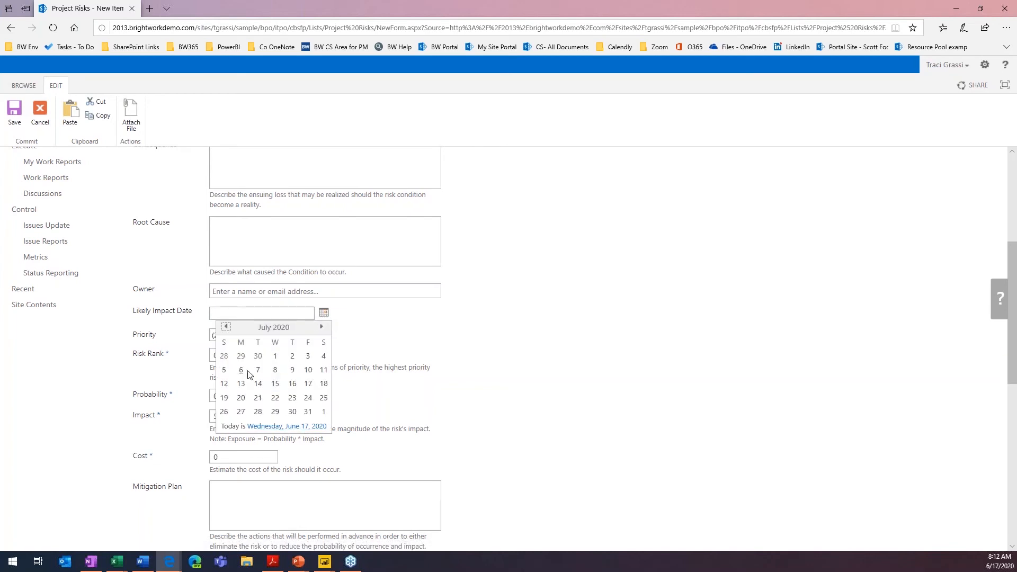
pyautogui.click(240, 370)
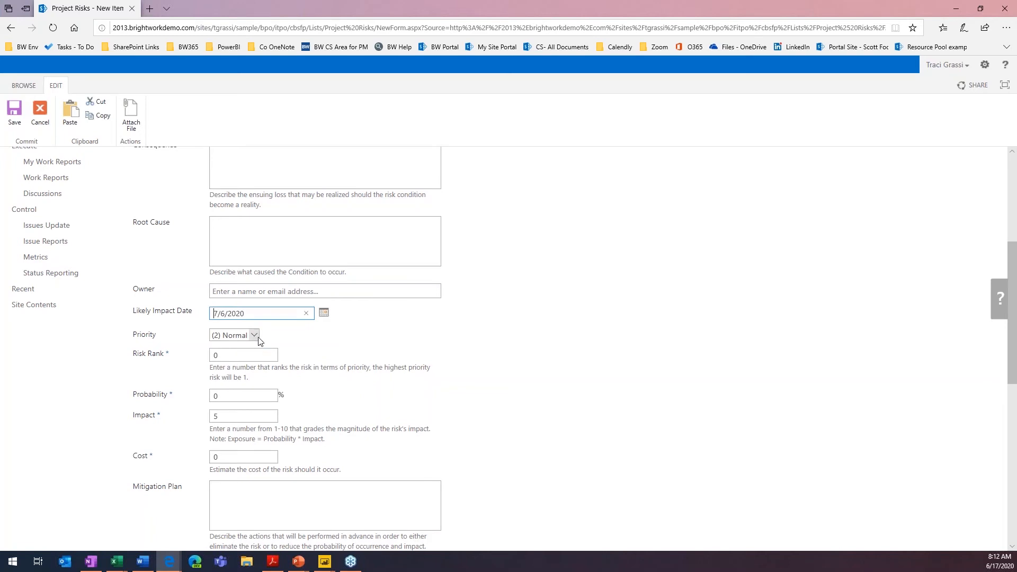
pyautogui.click(234, 335)
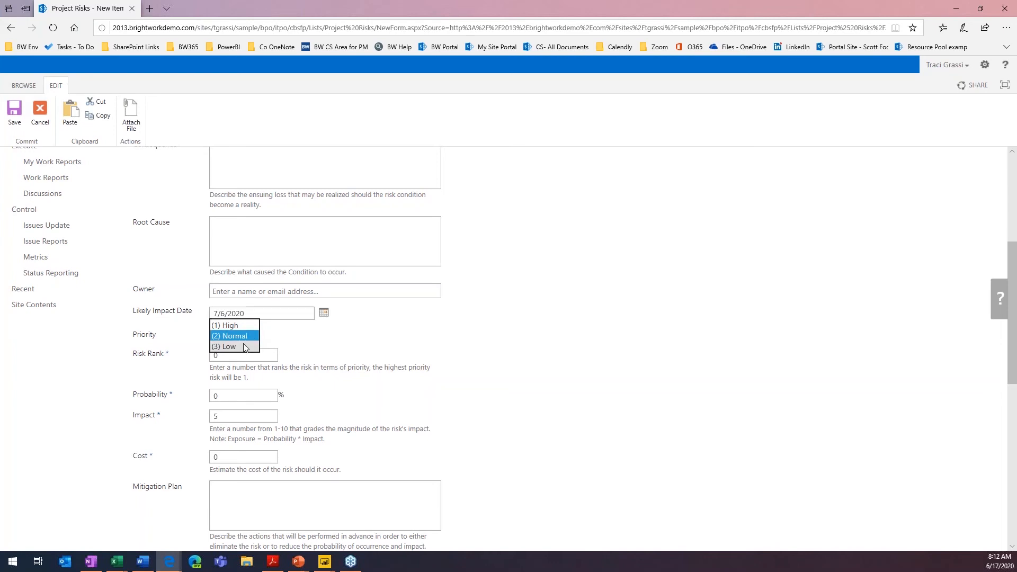
pyautogui.click(228, 335)
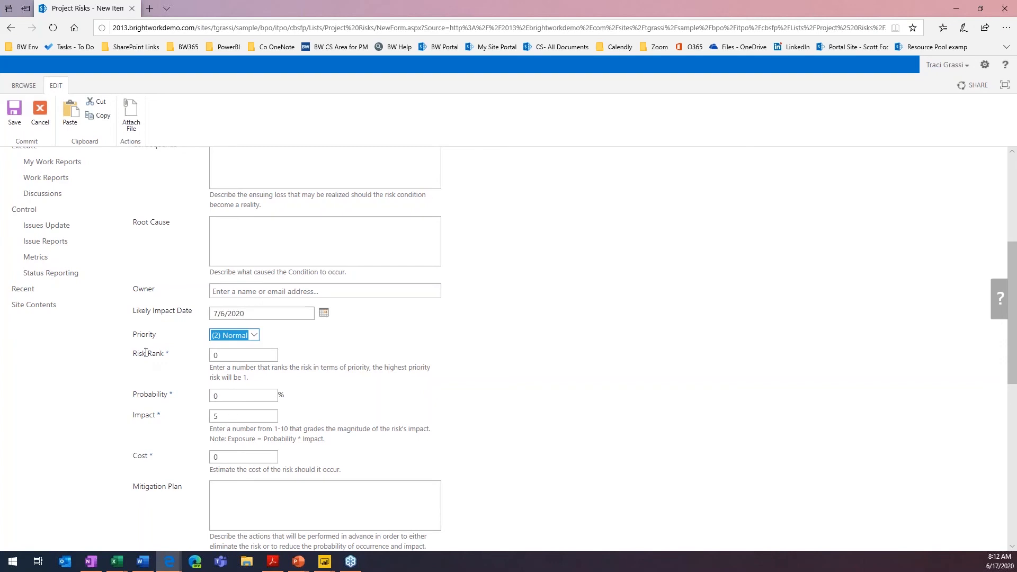
pyautogui.moveTo(265, 487)
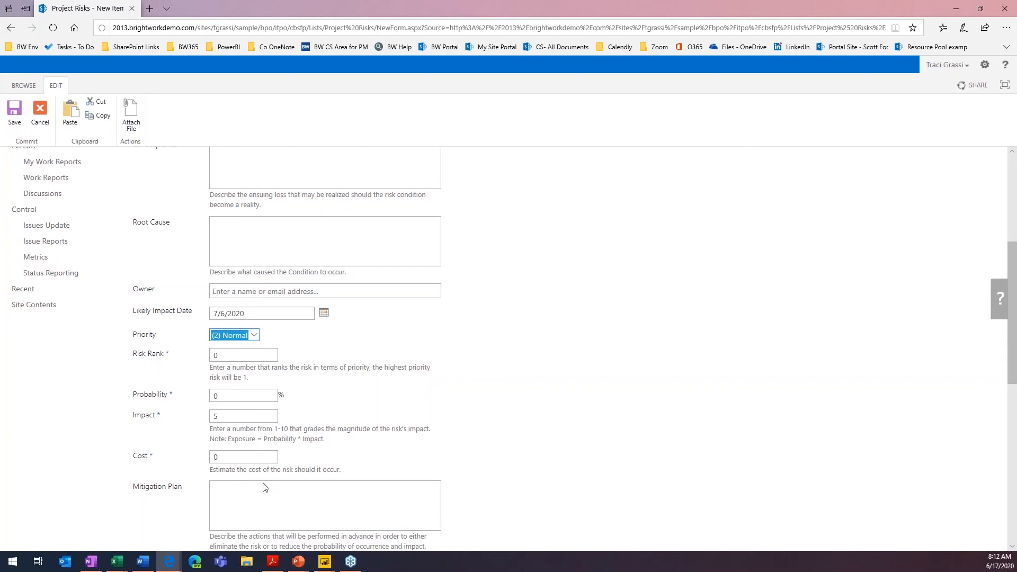
pyautogui.moveTo(167, 352)
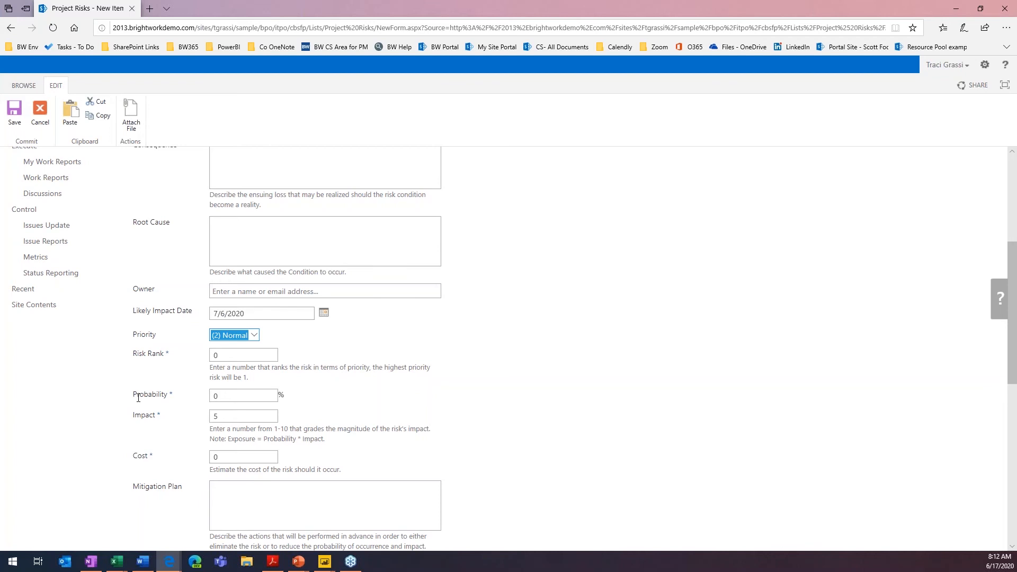
pyautogui.moveTo(138, 402)
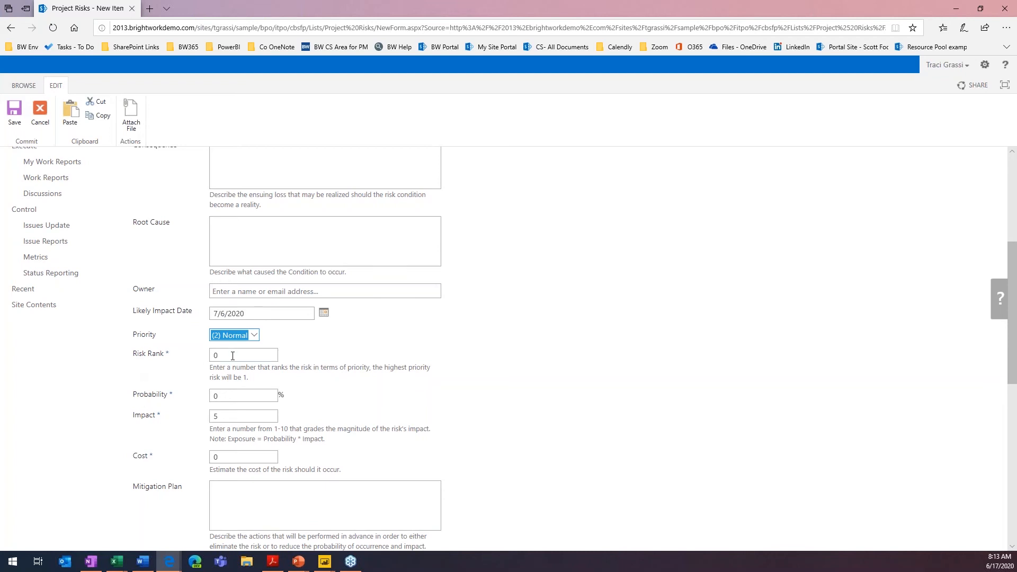
# Step: Enter risk rank 5, probability 50% and impact 7, leaving cost at 0
pyautogui.click(243, 355)
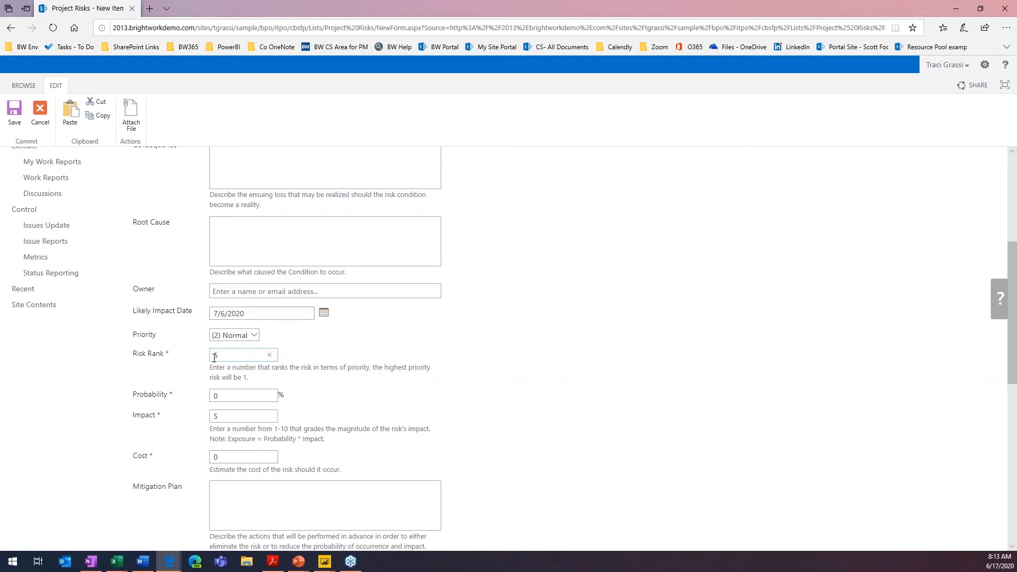
pyautogui.write('5')
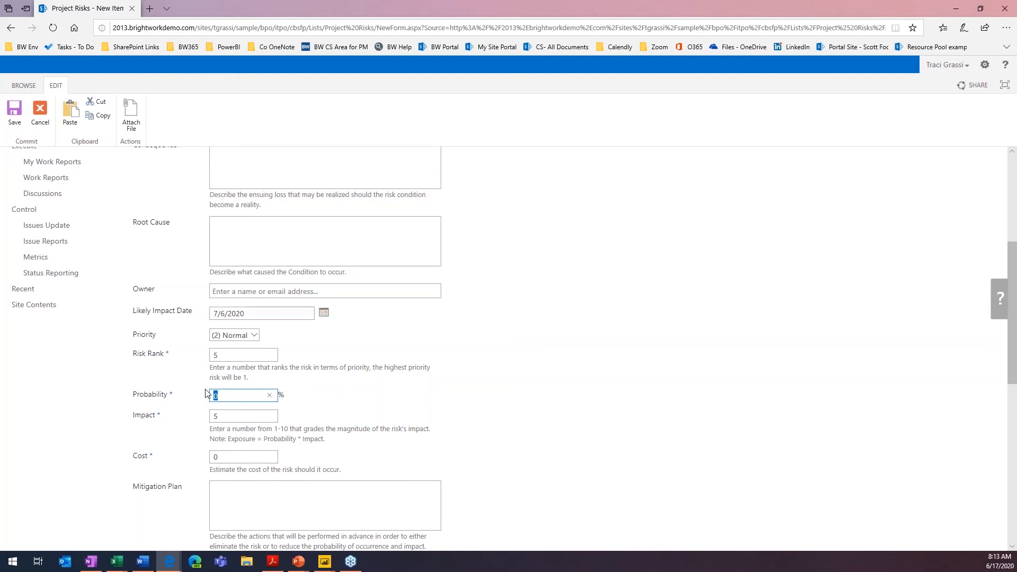
pyautogui.write('50')
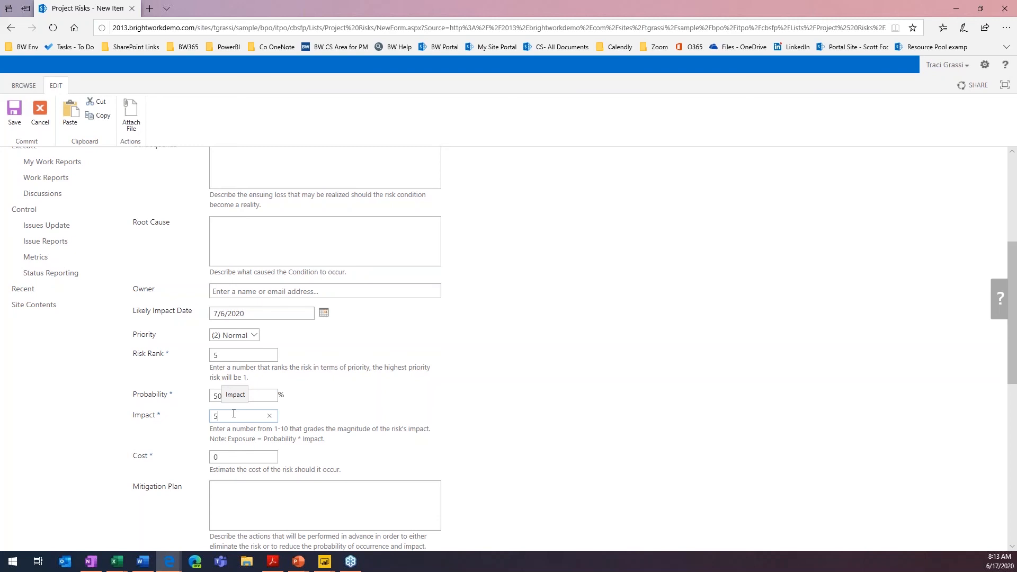
pyautogui.write('7')
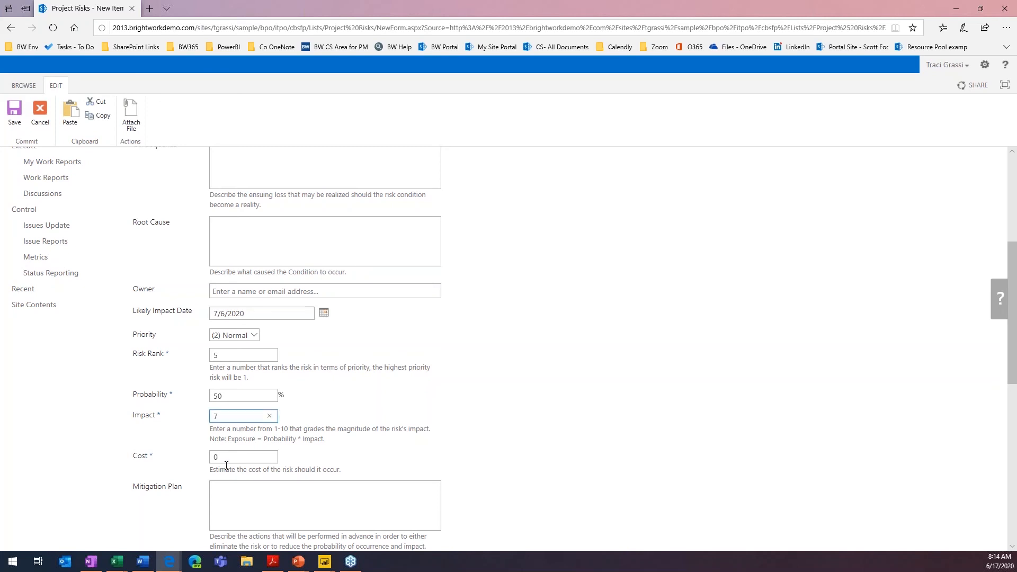
pyautogui.click(244, 457)
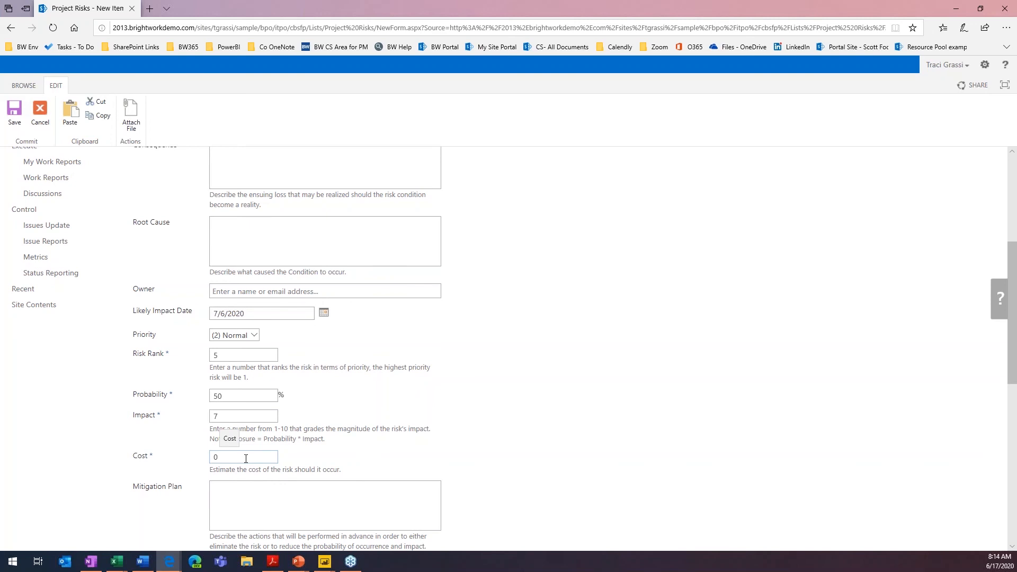
pyautogui.scroll(-3)
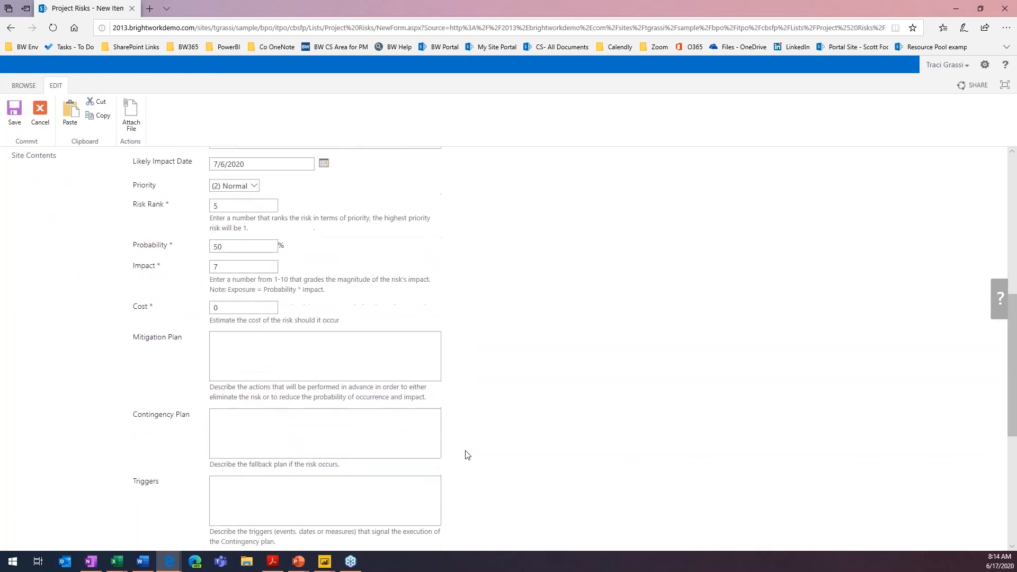
pyautogui.scroll(-3)
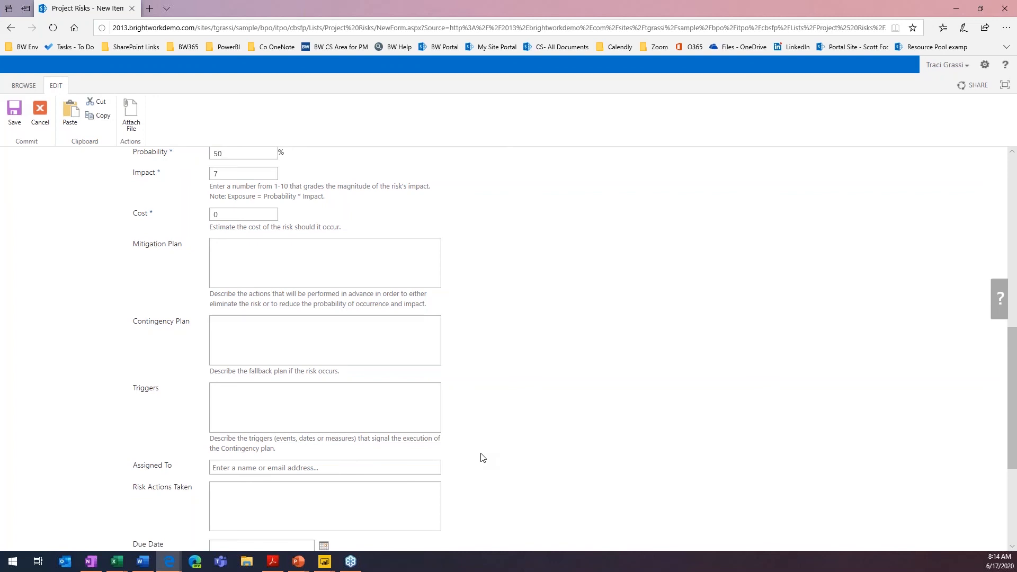
pyautogui.scroll(-3)
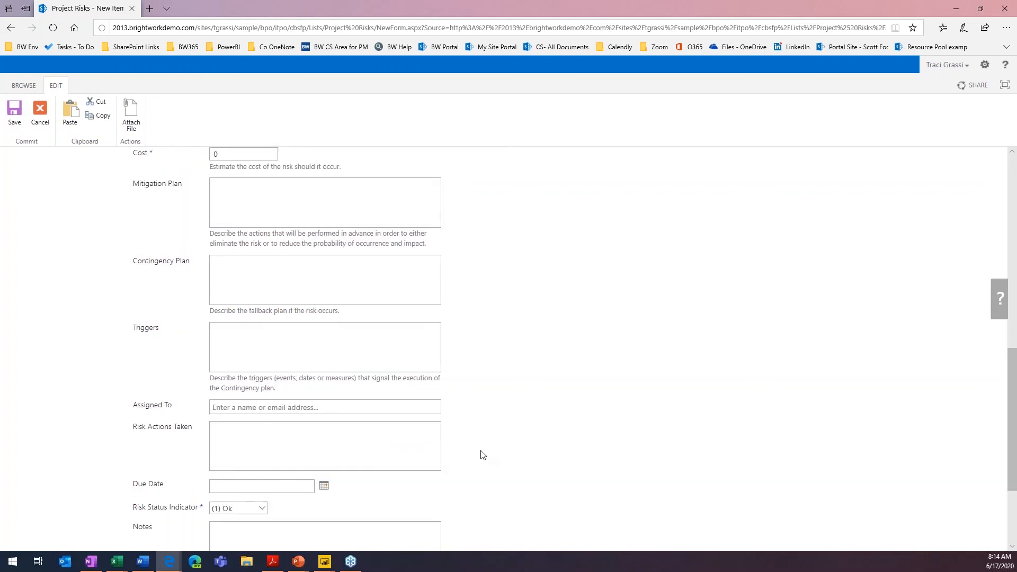
pyautogui.scroll(-3)
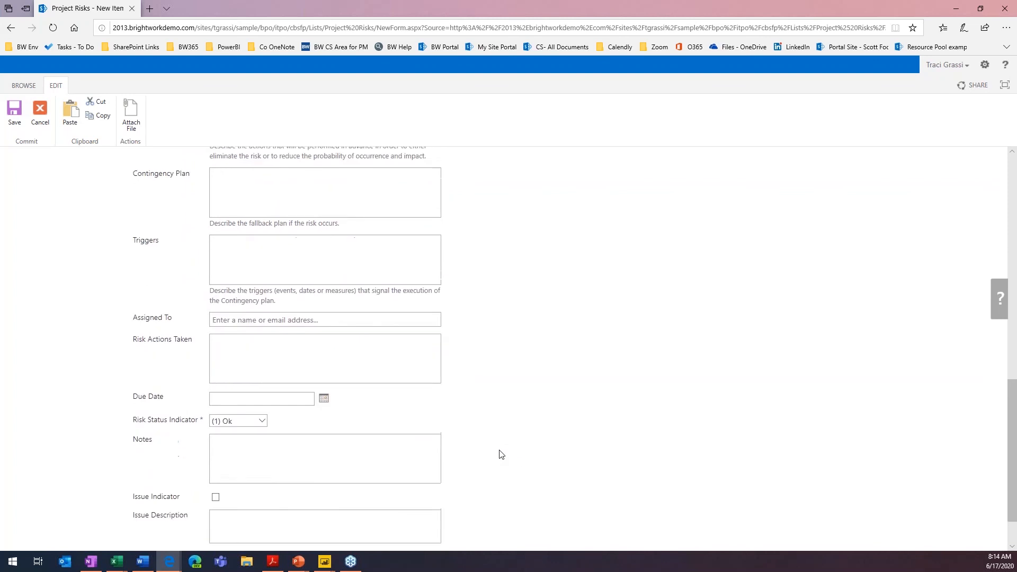
pyautogui.scroll(-3)
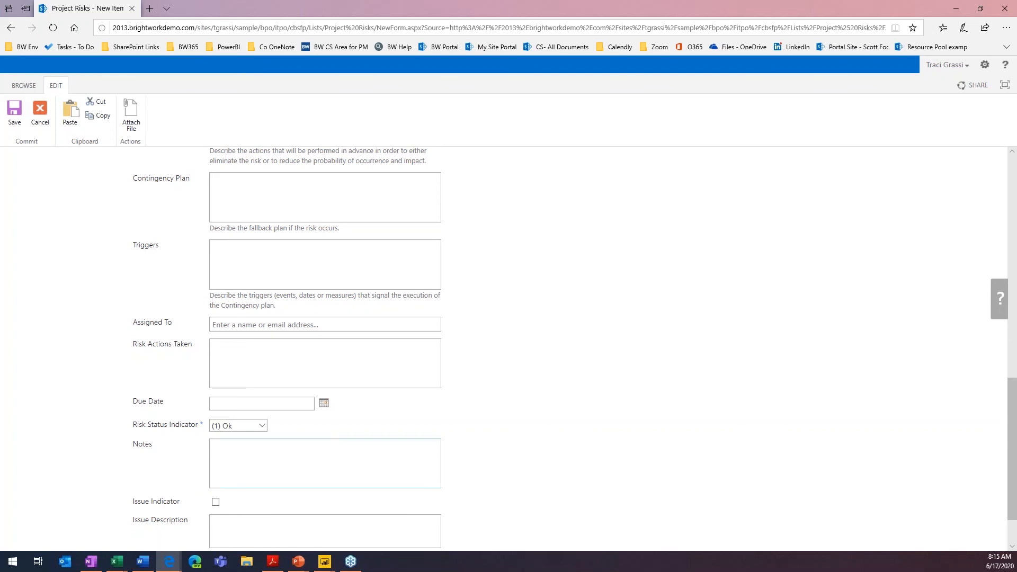
# Step: Set the Risk Status Indicator to (2) In Danger, leaving Notes empty
pyautogui.click(238, 424)
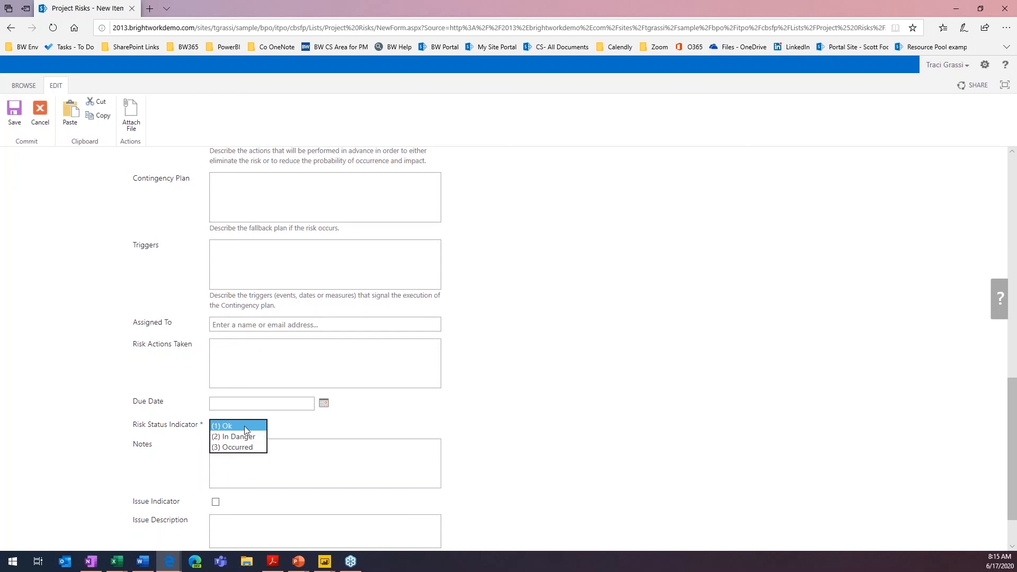
pyautogui.moveTo(237, 437)
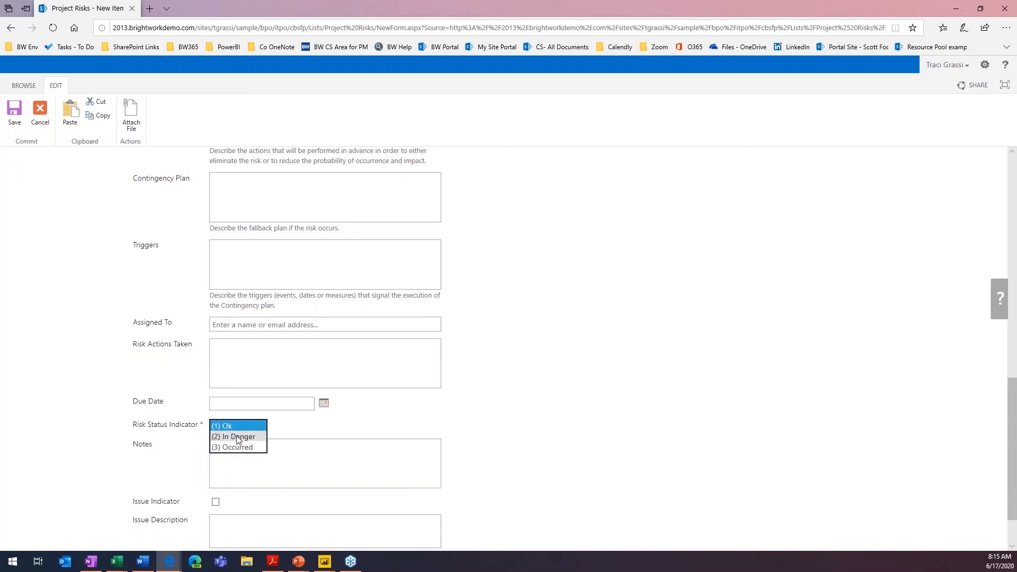
pyautogui.moveTo(233, 436)
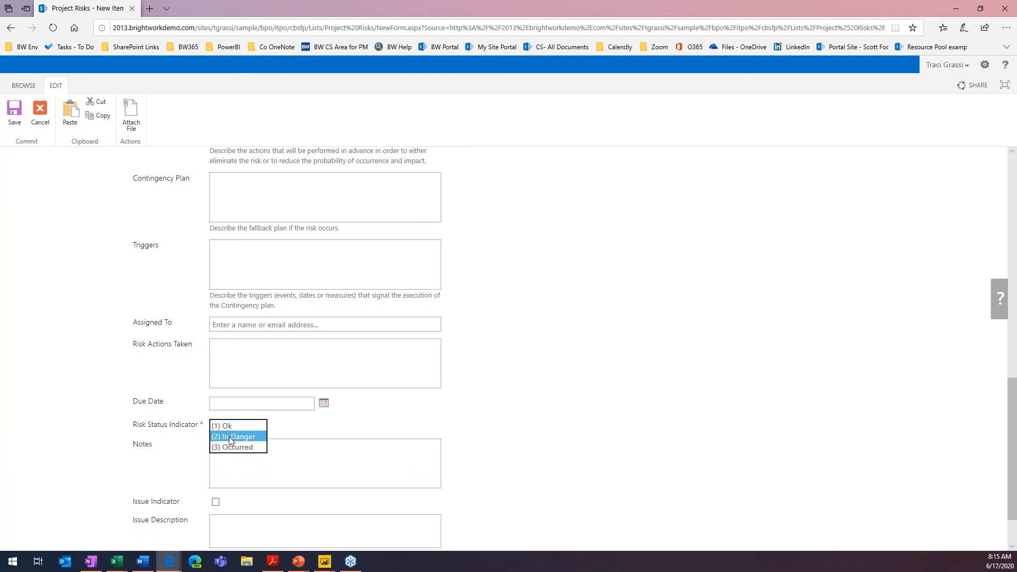
pyautogui.click(234, 436)
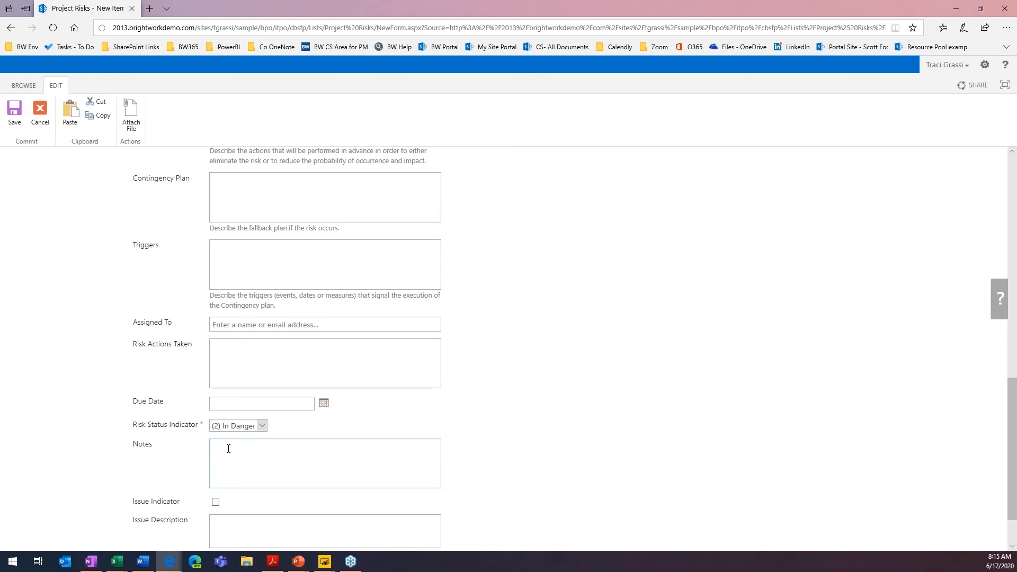
pyautogui.click(325, 463)
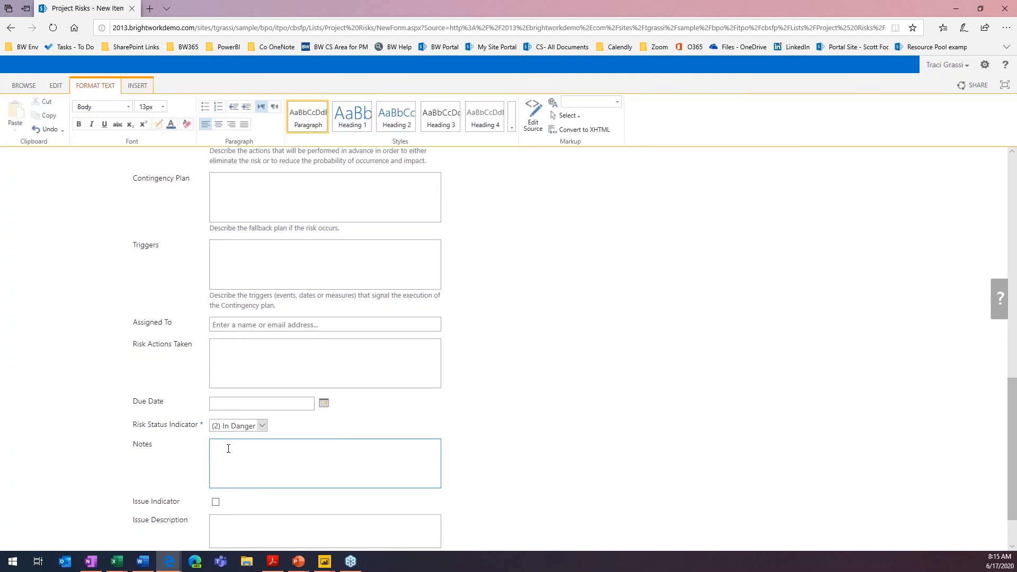
pyautogui.click(324, 463)
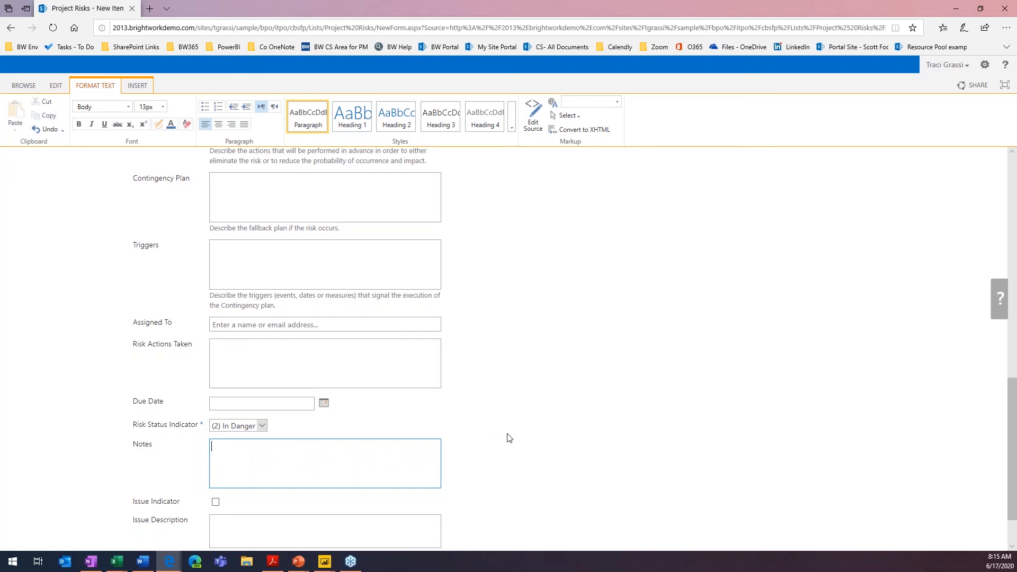
pyautogui.scroll(-3)
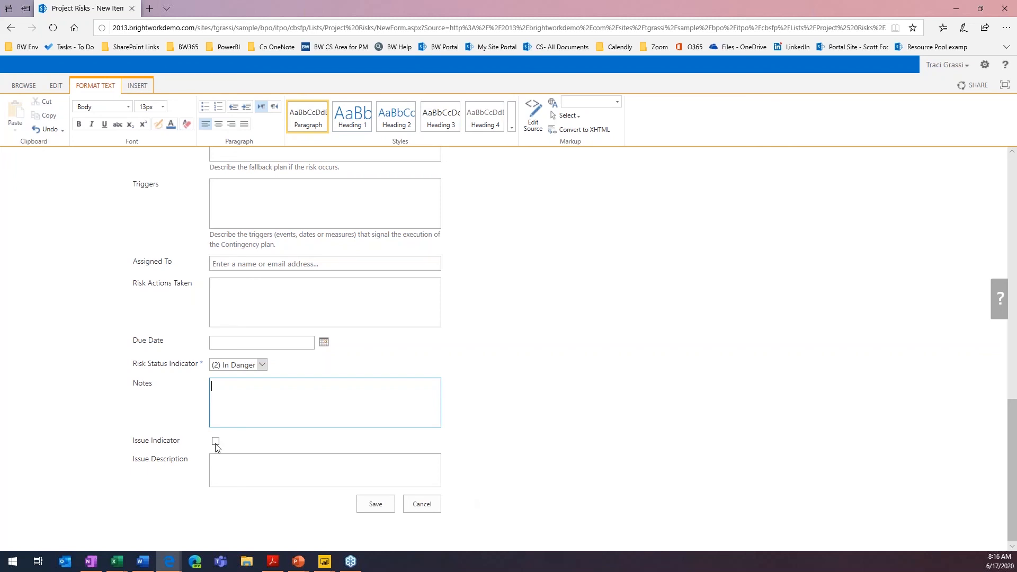
# Step: Check Issue Indicator and save the Demo Risk item to the Project Risks list
pyautogui.click(215, 441)
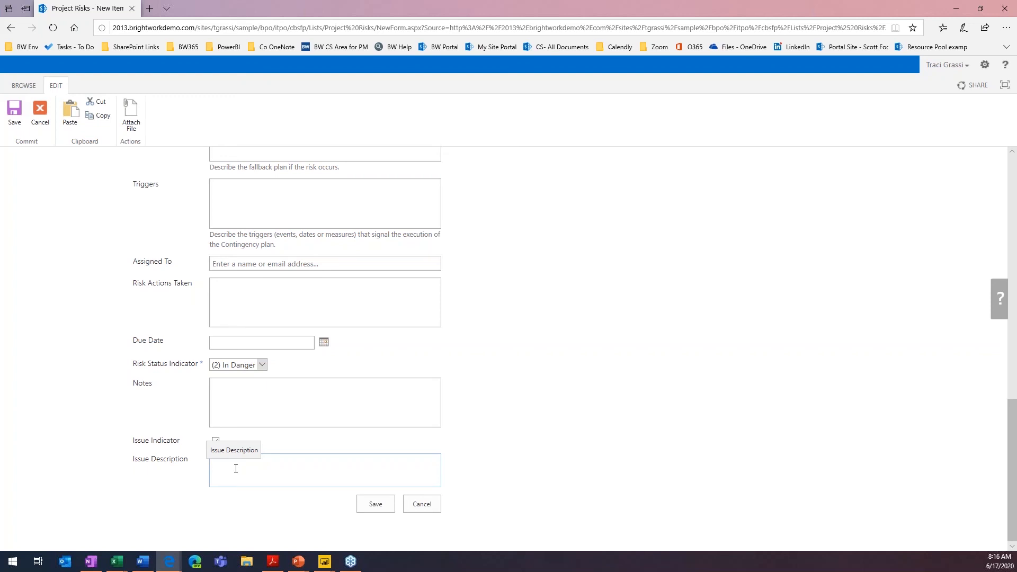
pyautogui.click(260, 467)
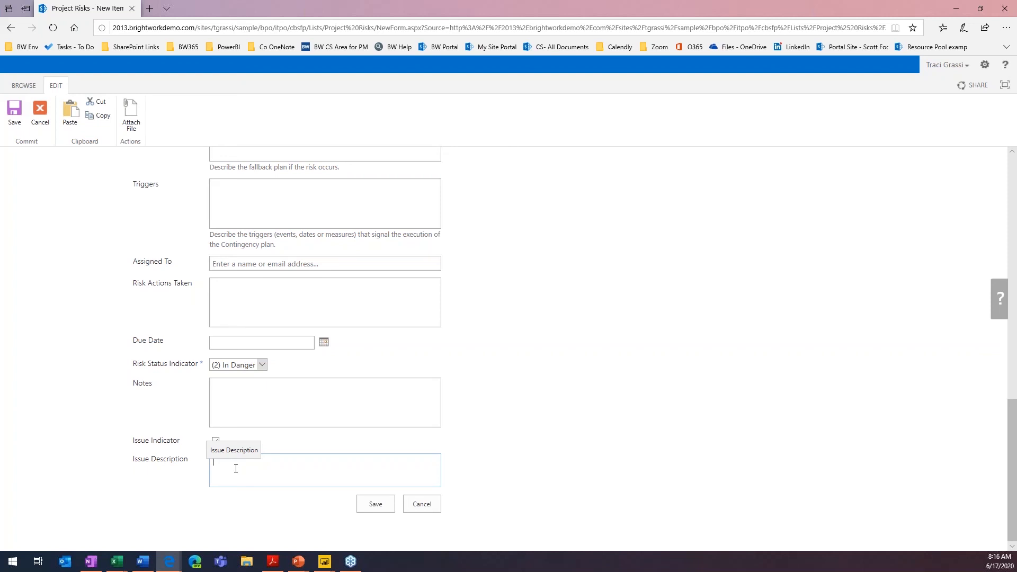
pyautogui.click(215, 441)
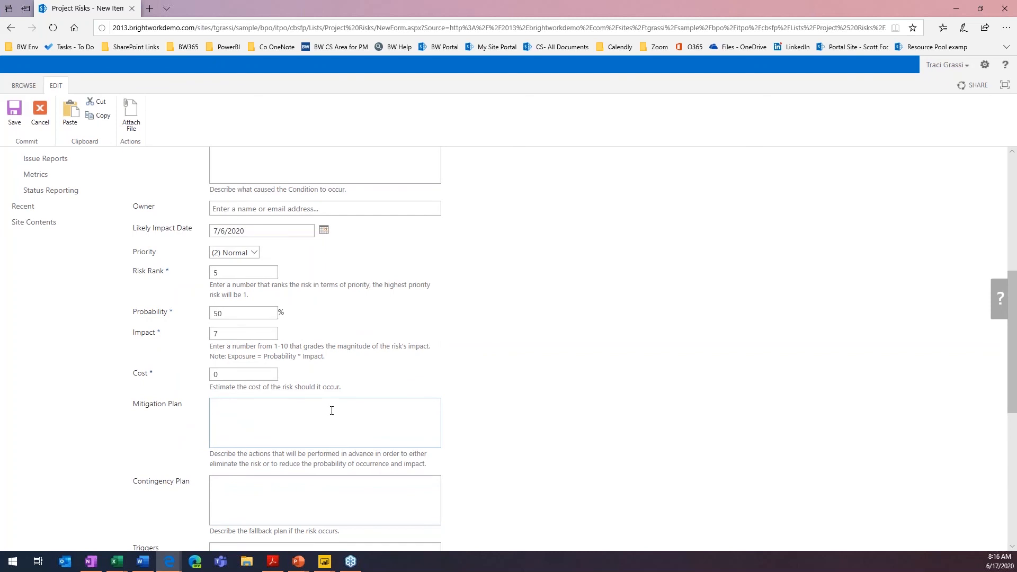
pyautogui.moveTo(122, 316)
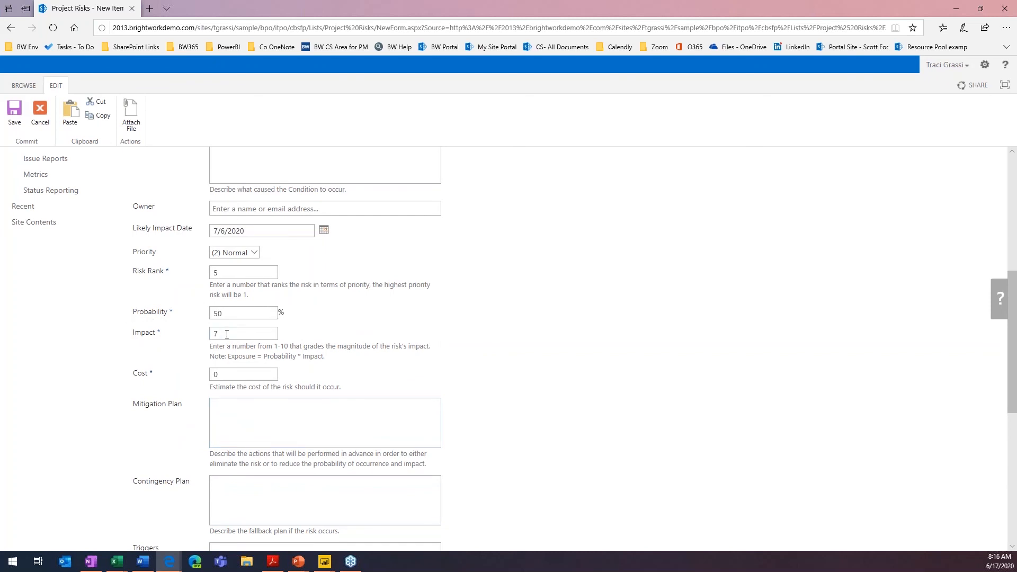
pyautogui.scroll(-3)
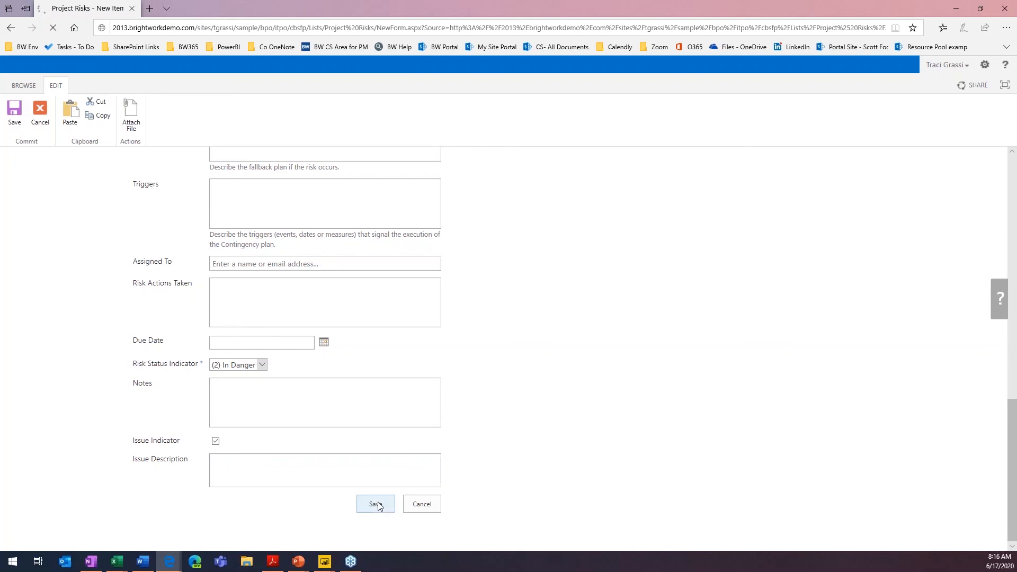
pyautogui.click(375, 504)
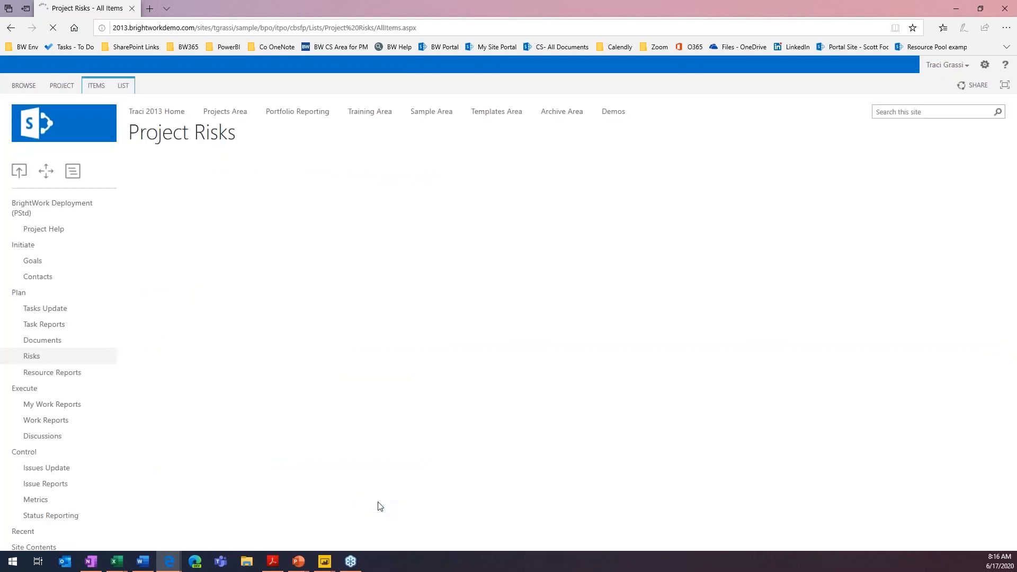